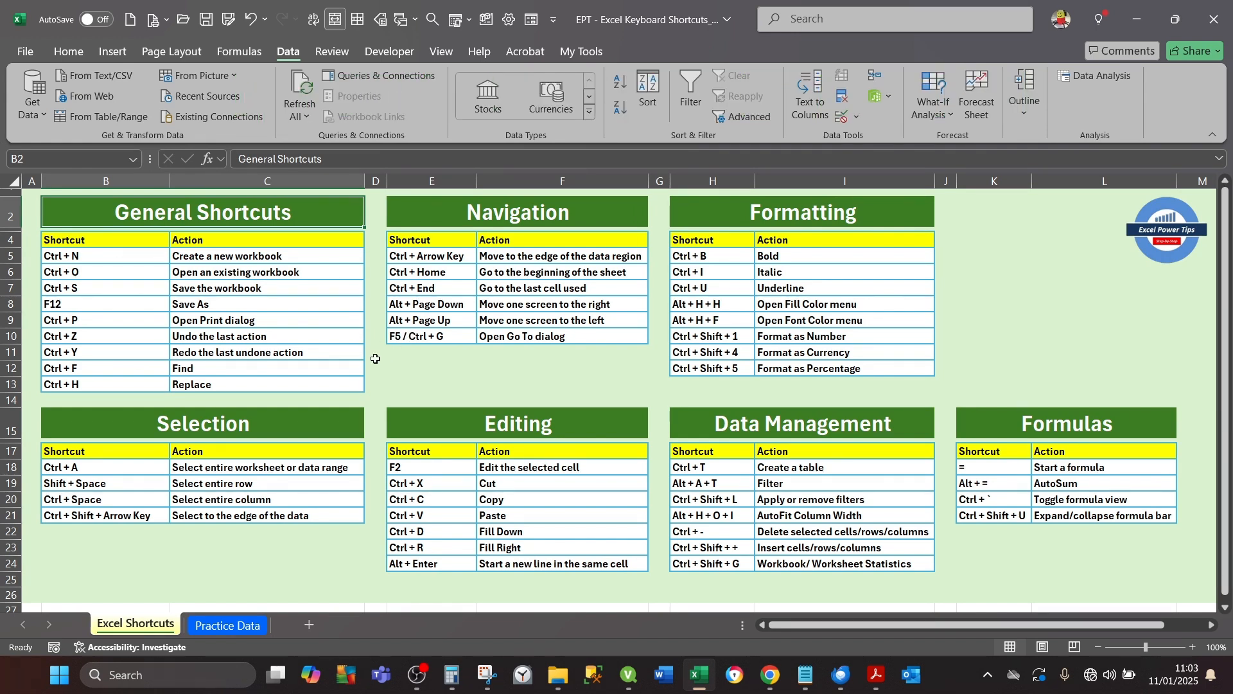
pyautogui.moveTo(453, 246)
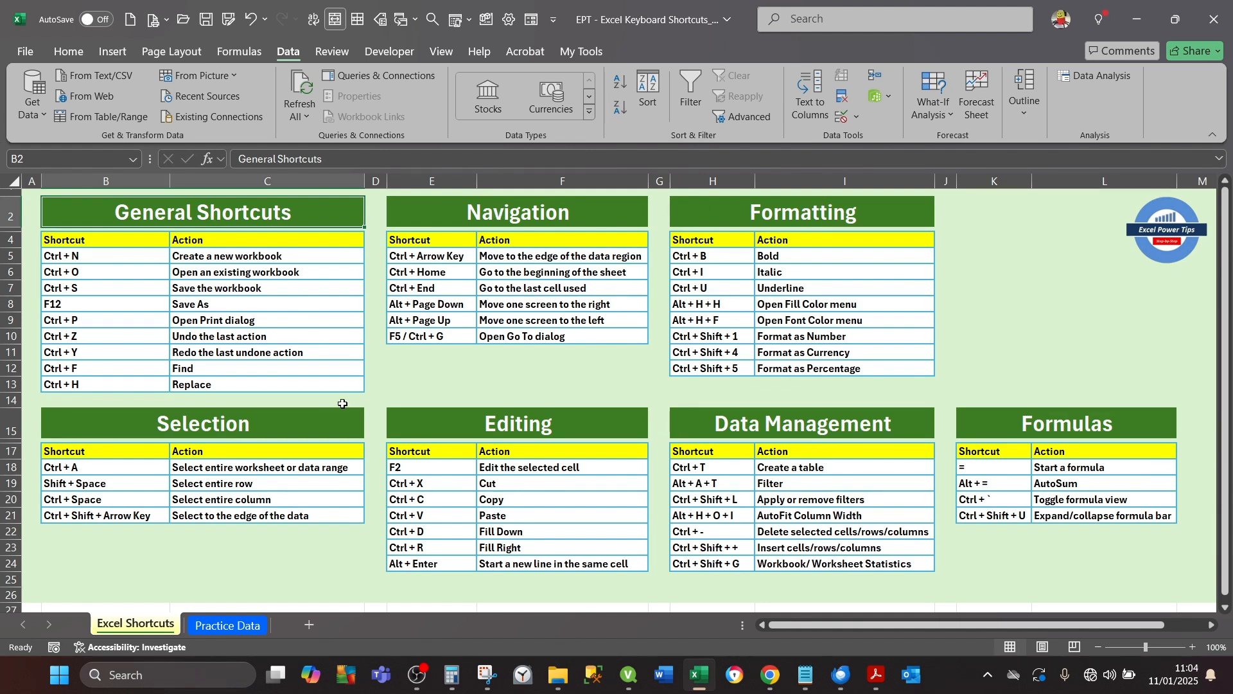
pyautogui.moveTo(749, 416)
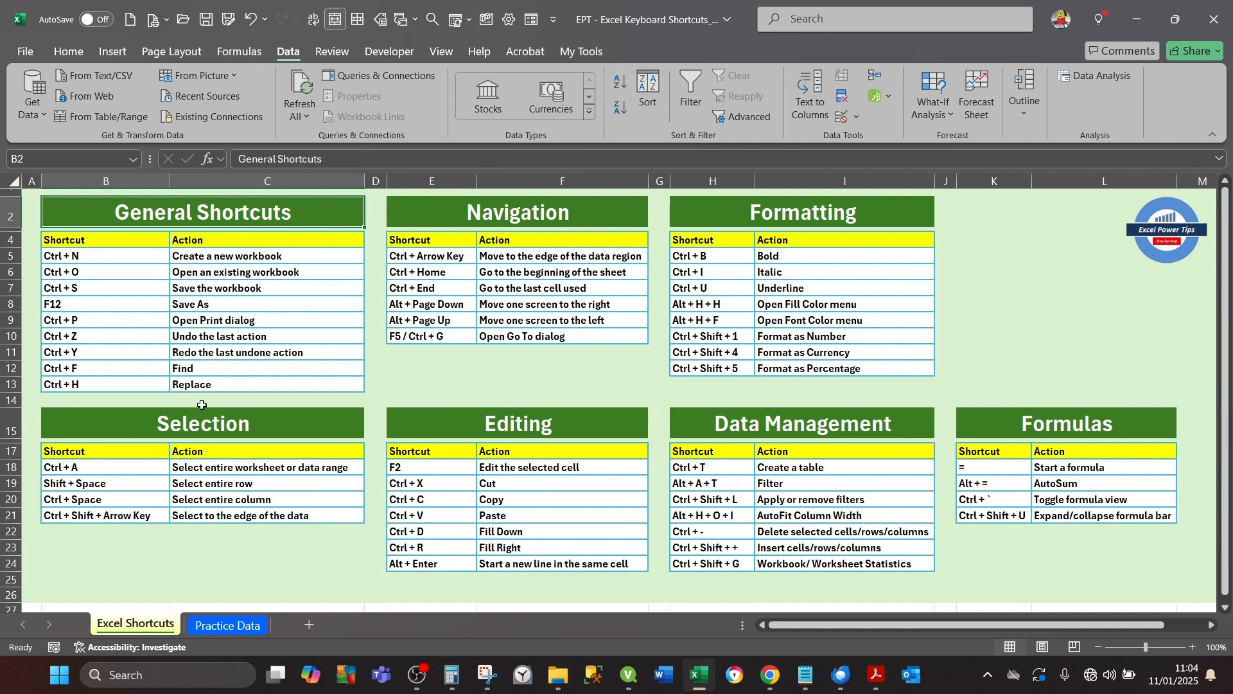
# Step: Switch to Practice Data and jump from the table's top to its final records near row 9995
pyautogui.click(227, 625)
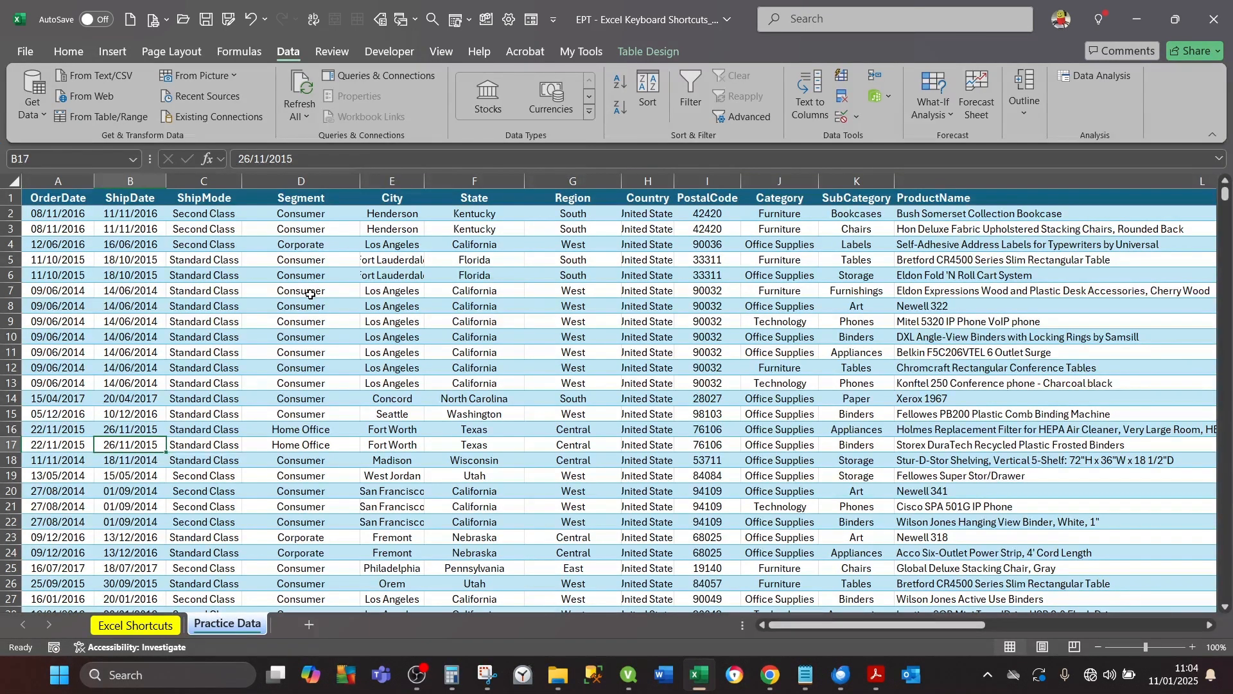
pyautogui.moveTo(316, 400)
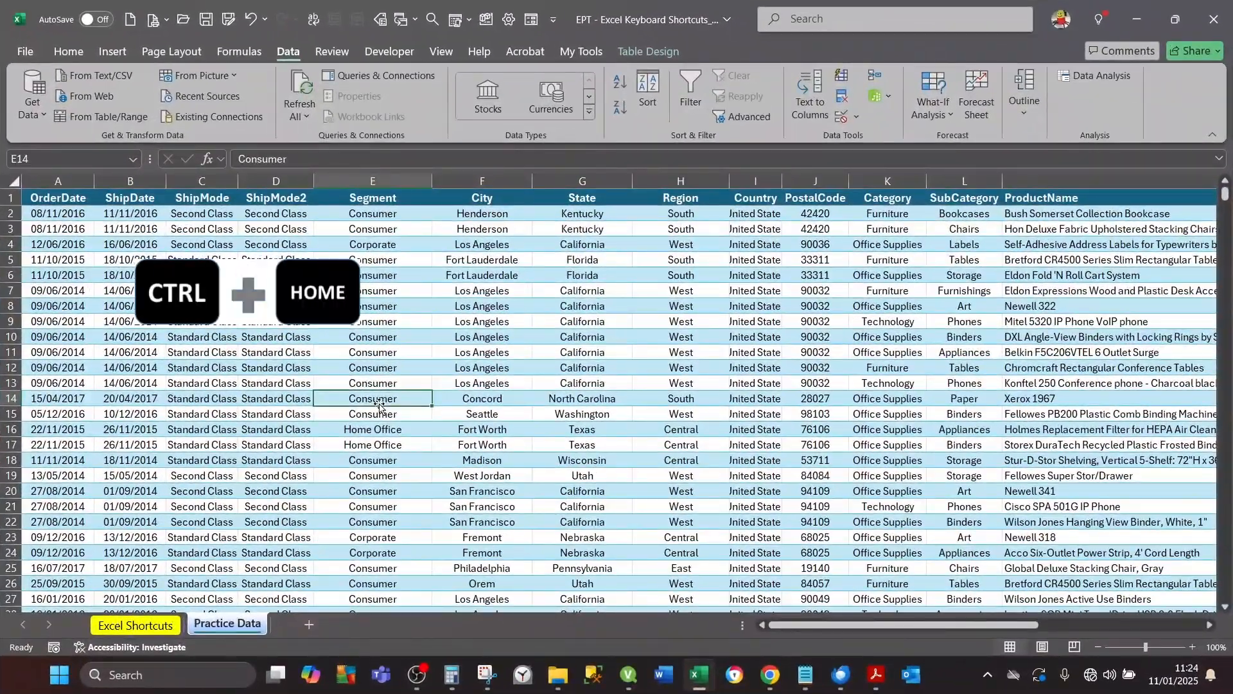
pyautogui.press('ctrl+Home')
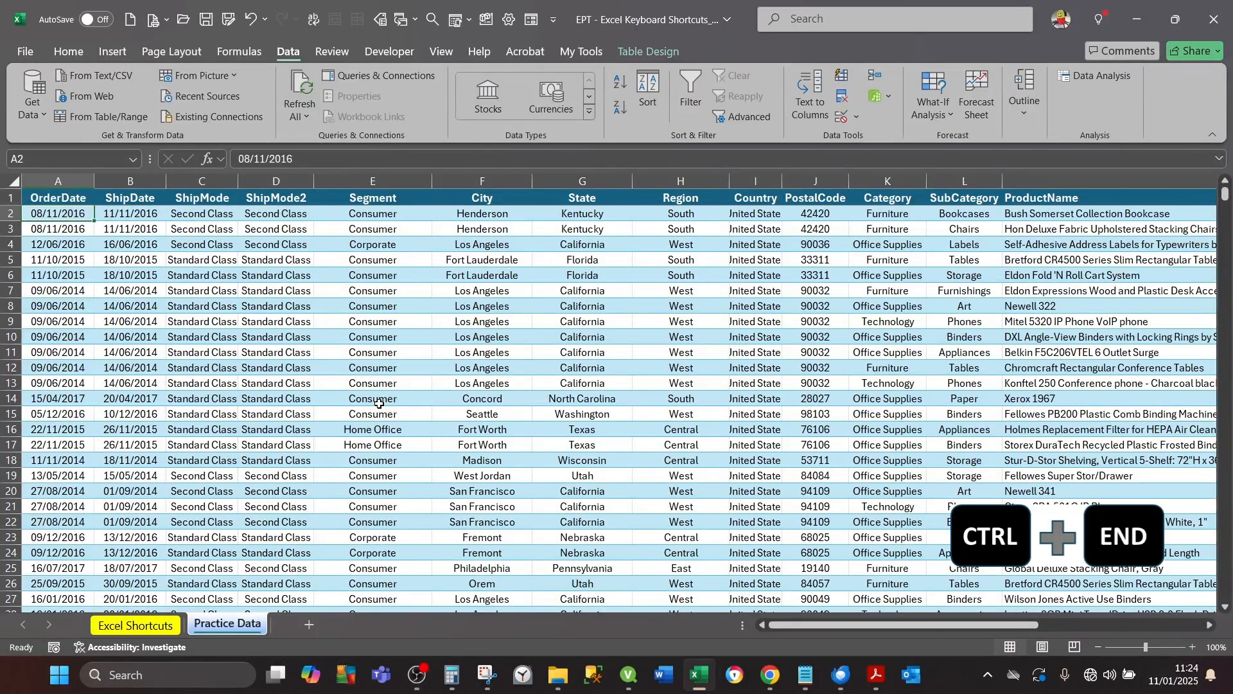
pyautogui.press('ctrl+end')
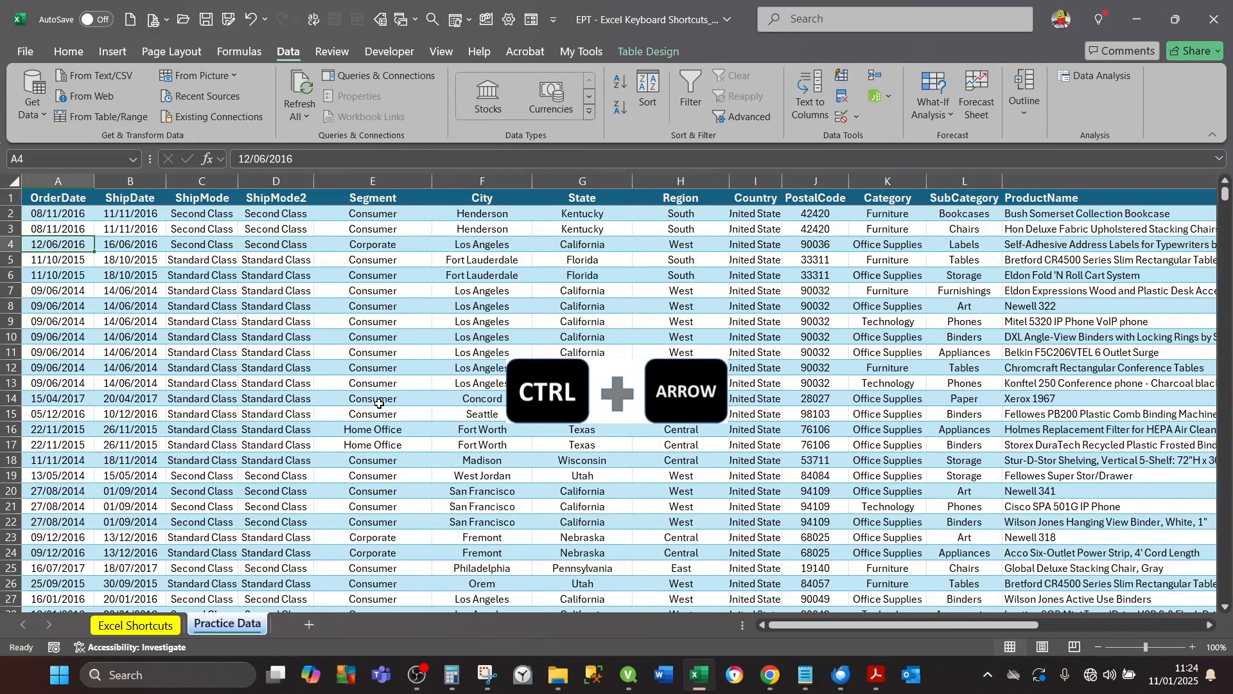
pyautogui.press('ctrl+up')
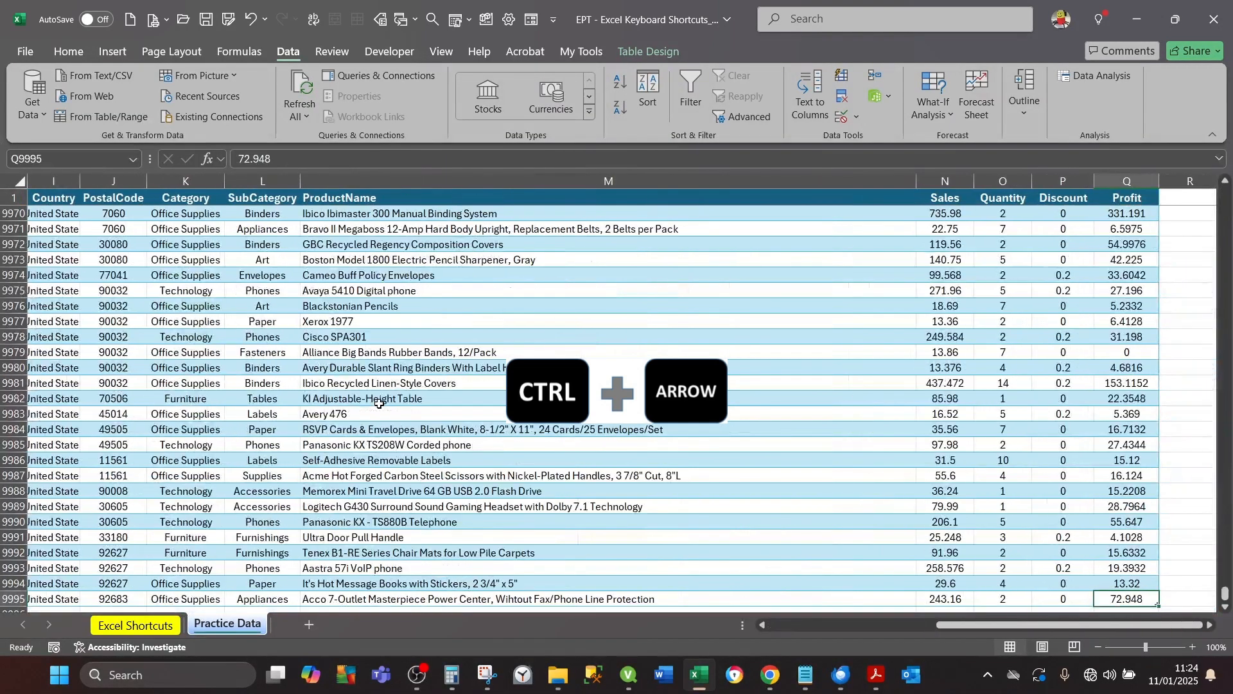
pyautogui.hscroll(-3)
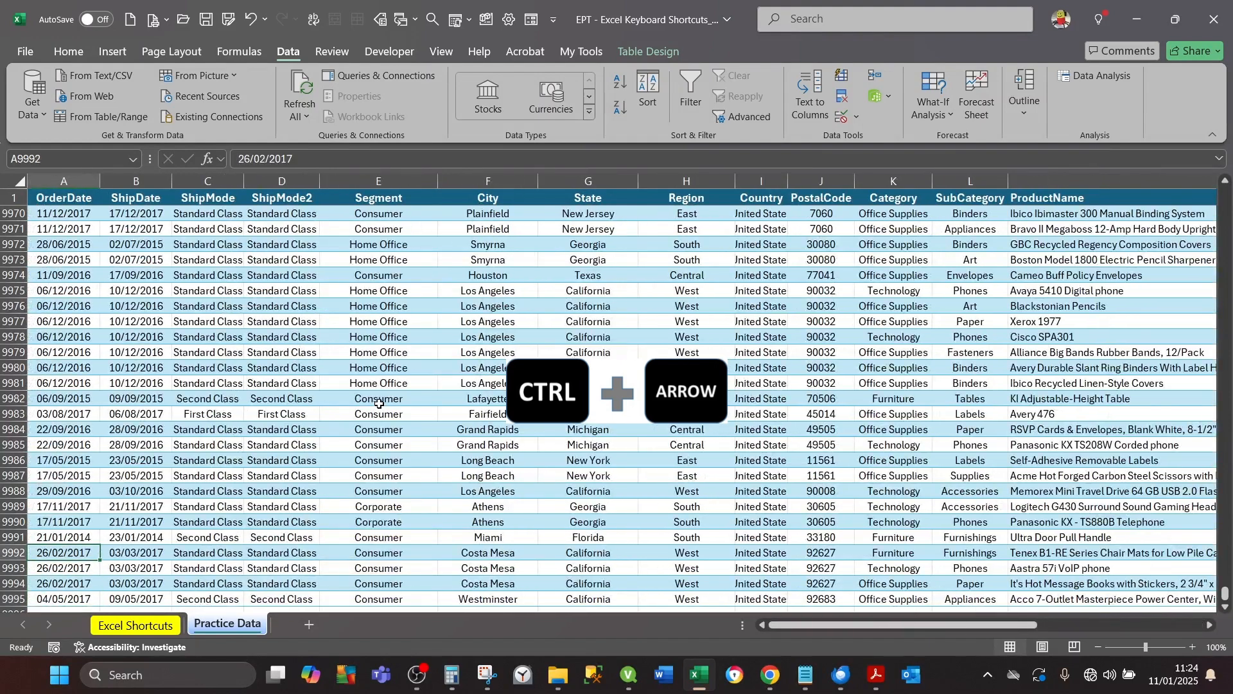
pyautogui.press('Right')
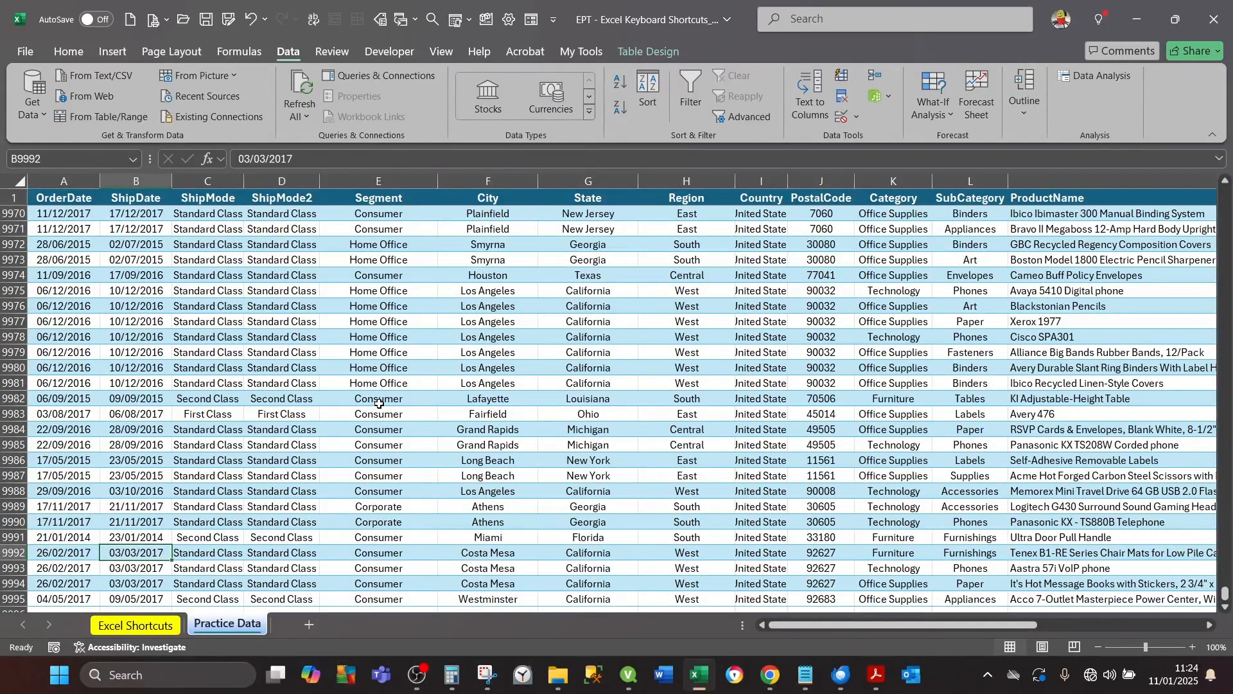
# Step: Select the order table and the current column, bringing the view back to the first rows
pyautogui.press('ctrl+a')
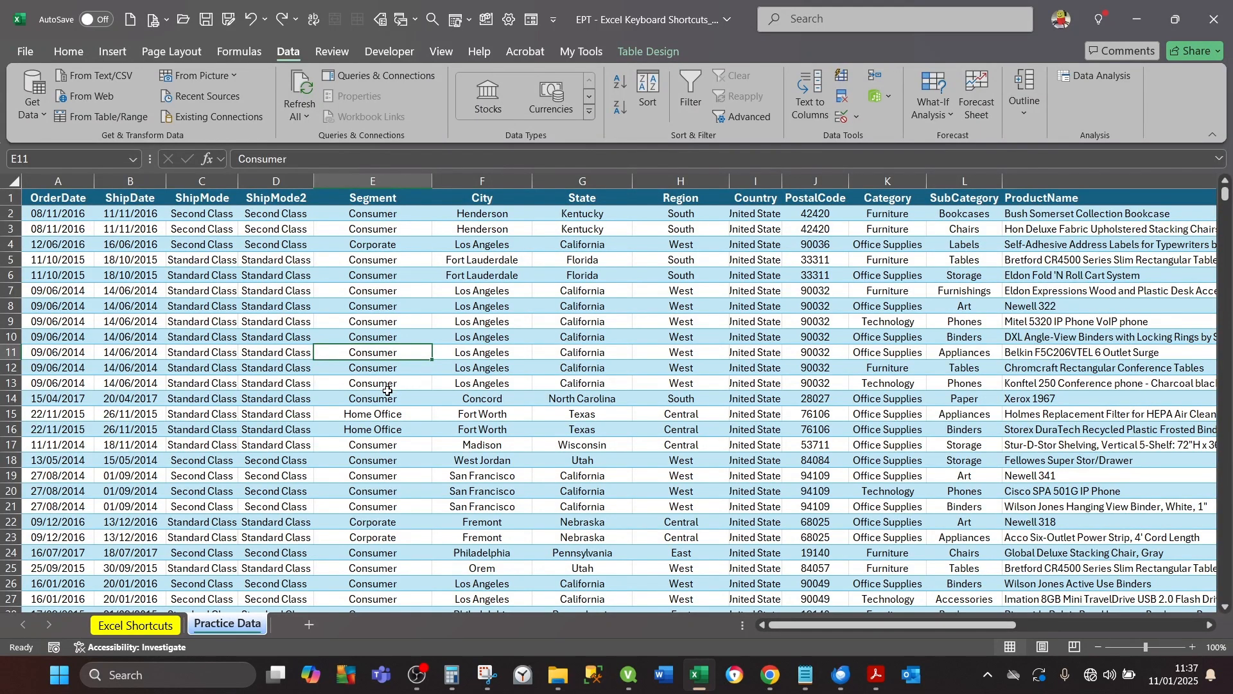
pyautogui.press('ctrl+space')
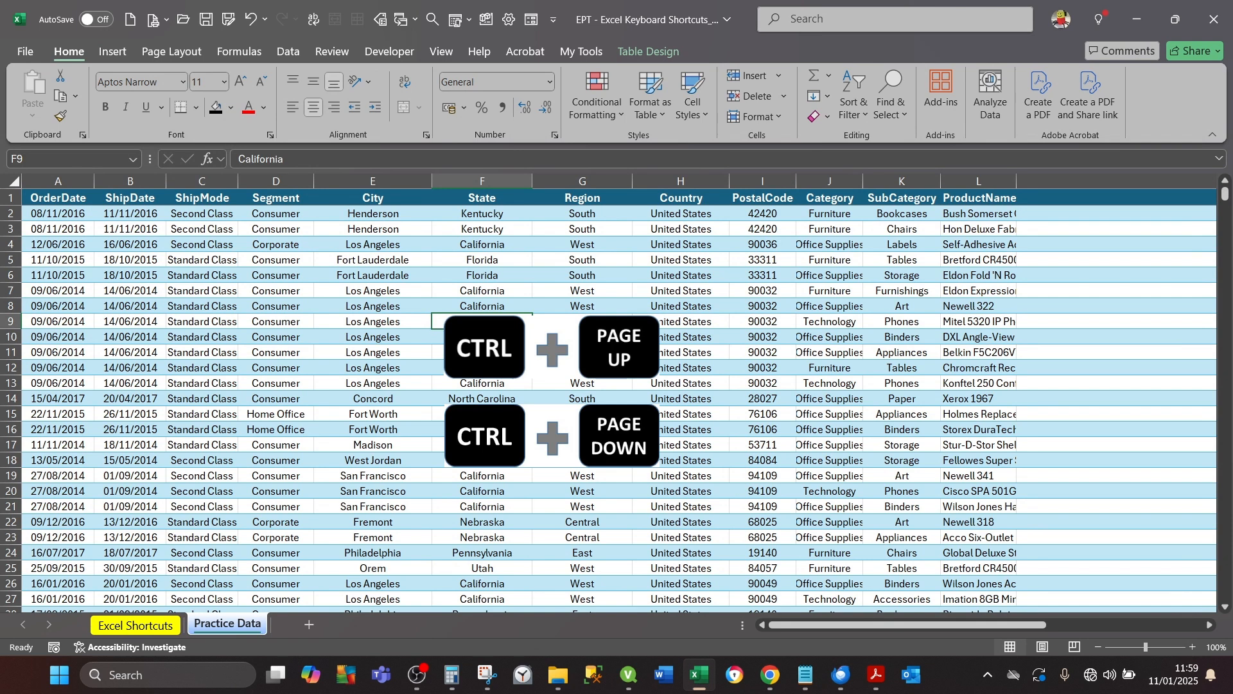
pyautogui.click(134, 625)
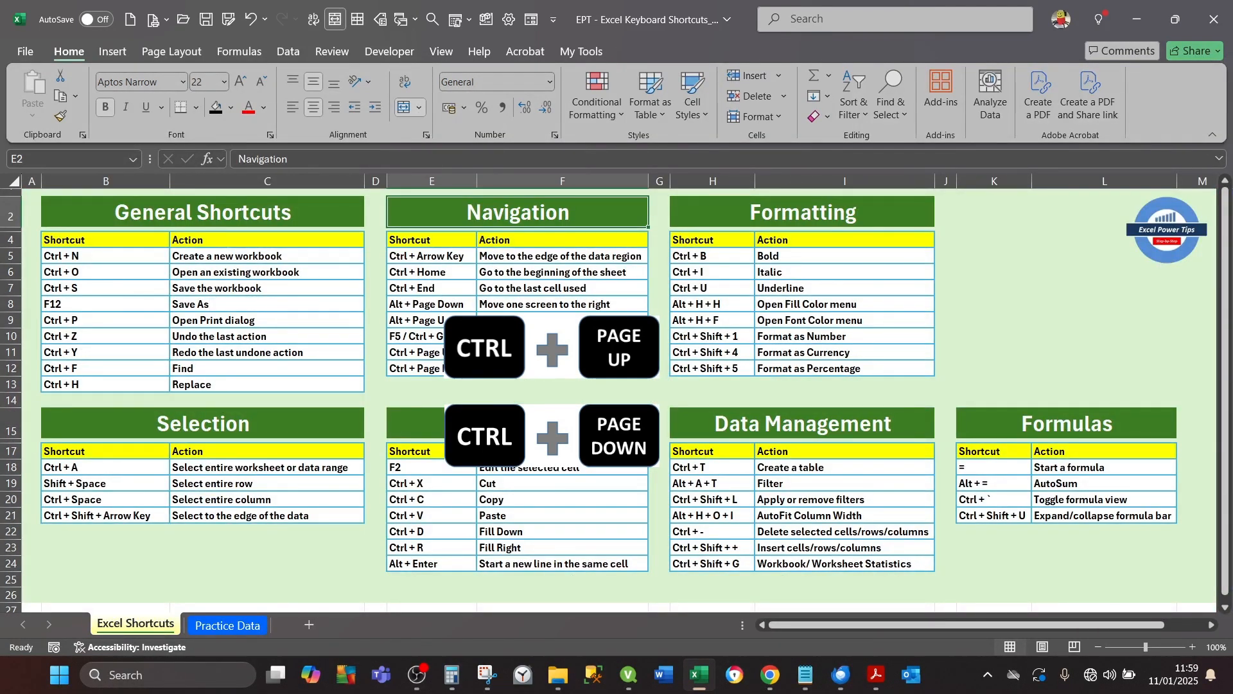
pyautogui.click(227, 625)
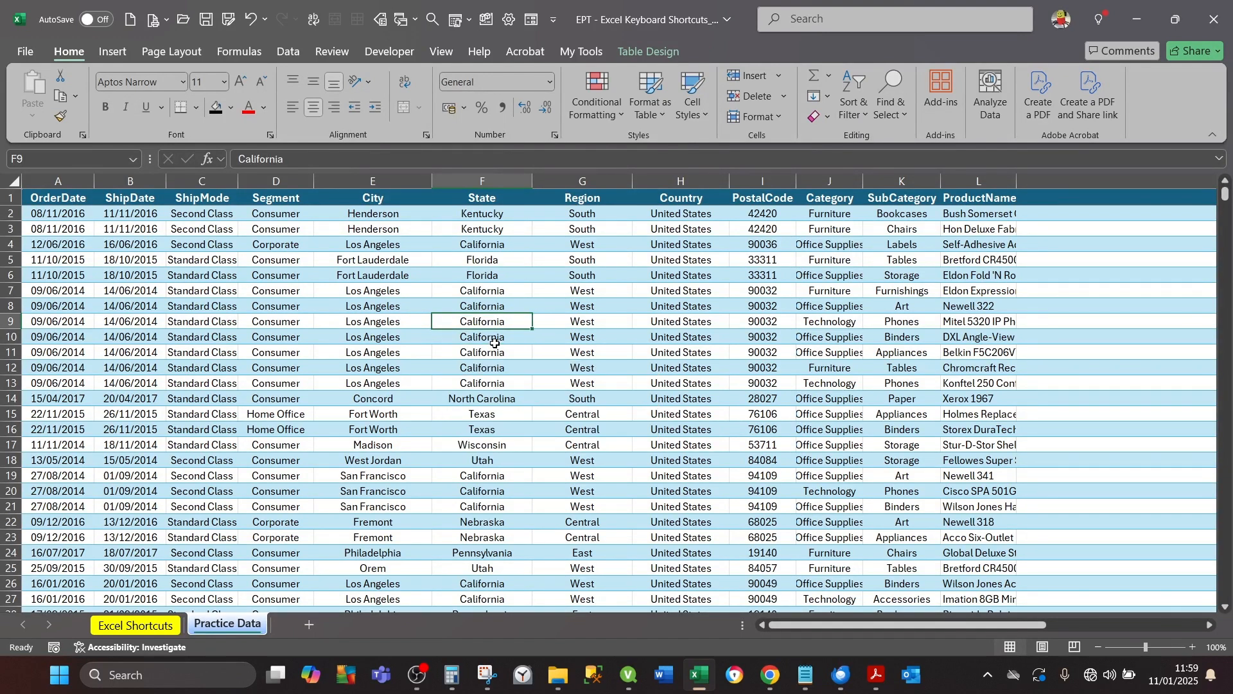
# Step: Toggle filters off and on again so every order table header shows a filter button
pyautogui.press('ctrl+shift+l')
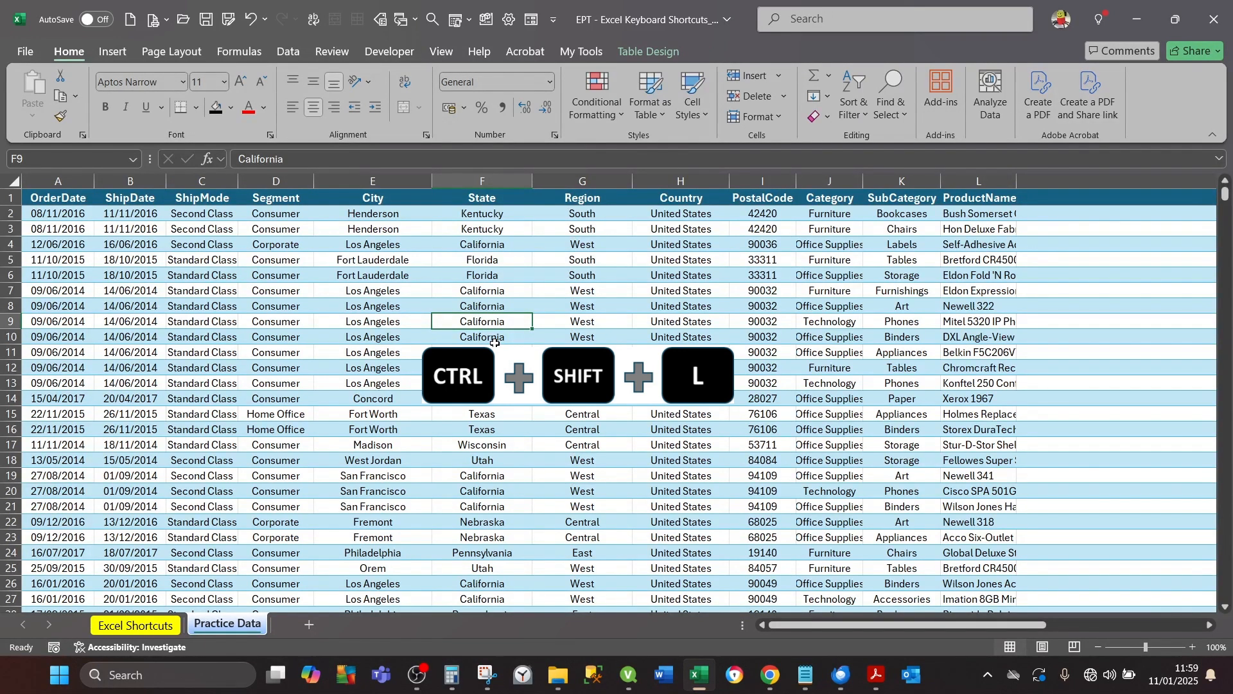
pyautogui.press('ctrl+shift+l')
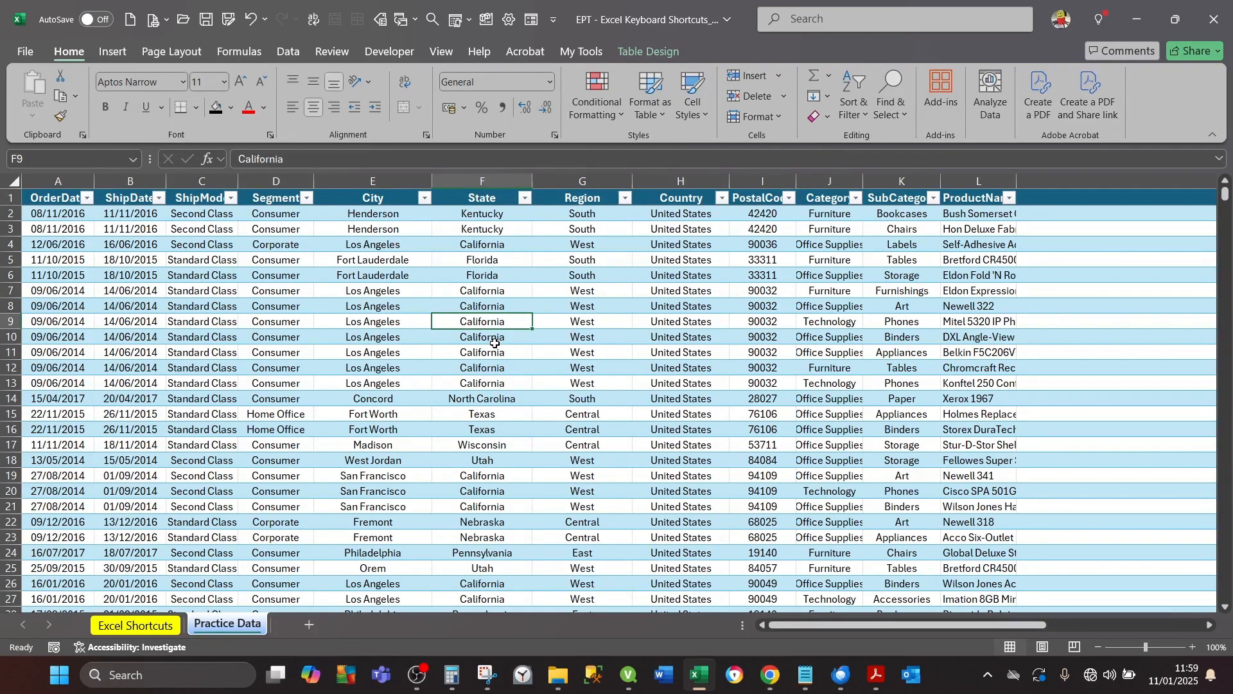
pyautogui.press('ctrl+shift+g')
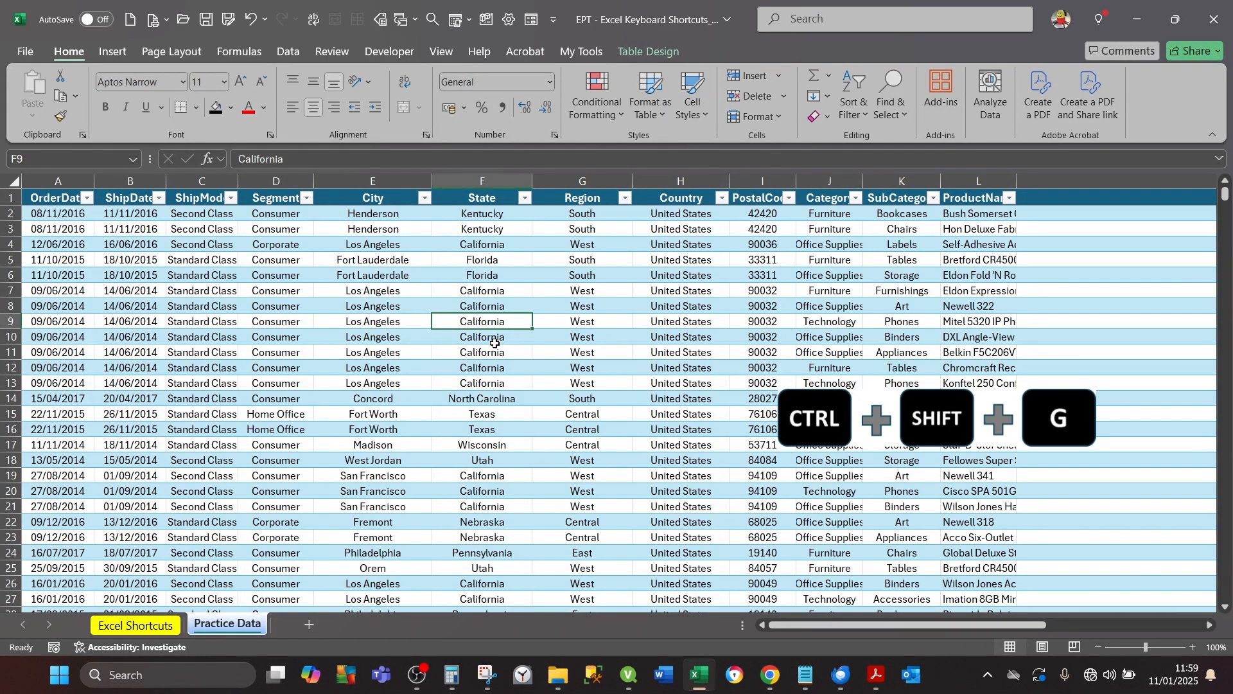
pyautogui.press('ctrl+shift+g')
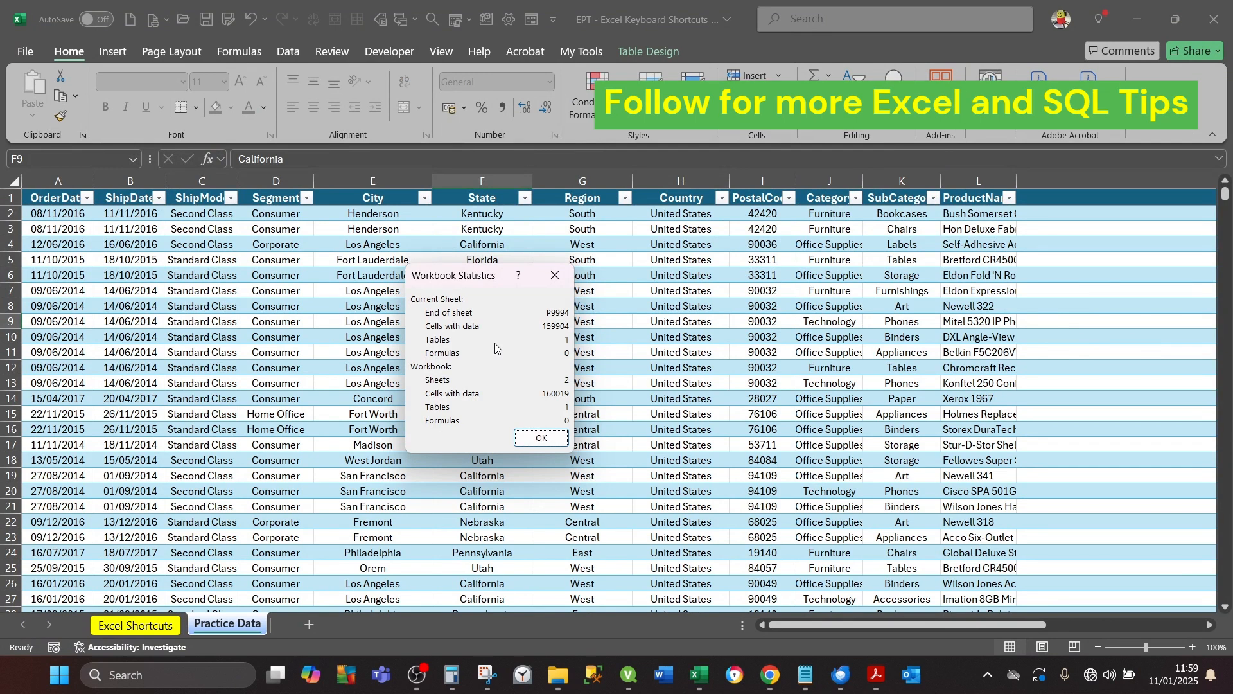
pyautogui.click(541, 437)
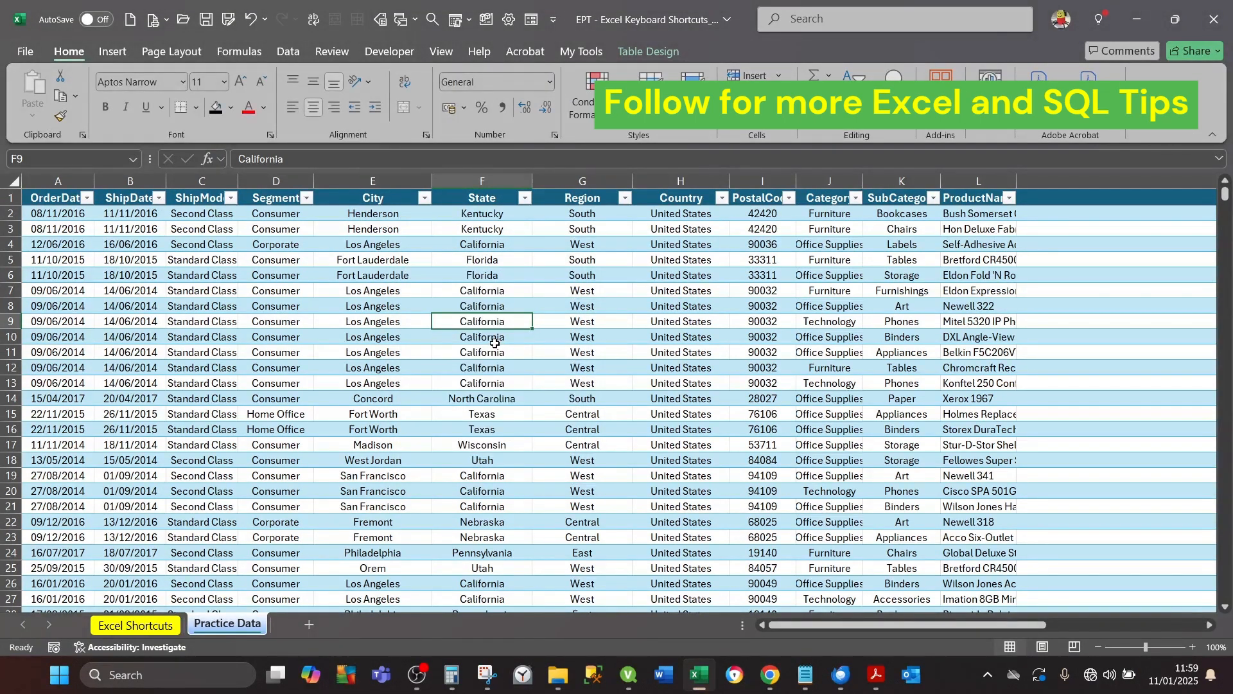